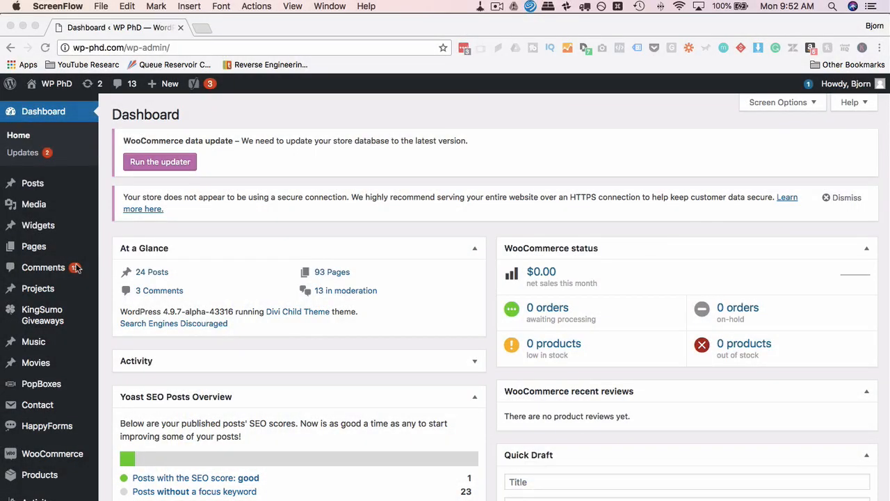
Step: From Elementor's saved templates list, start adding a new template
{"action": "scroll", "scroll_direction": "down", "scroll_amount": 3}
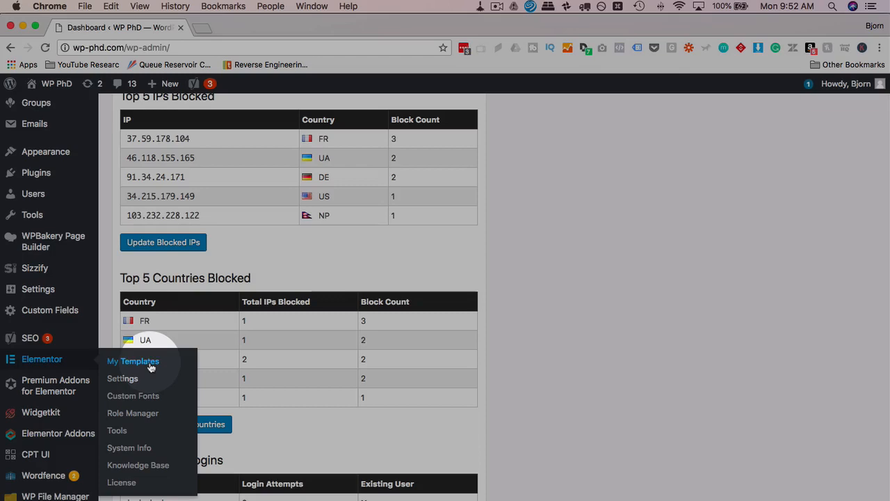
{"action": "left_click", "coordinate": [133, 362]}
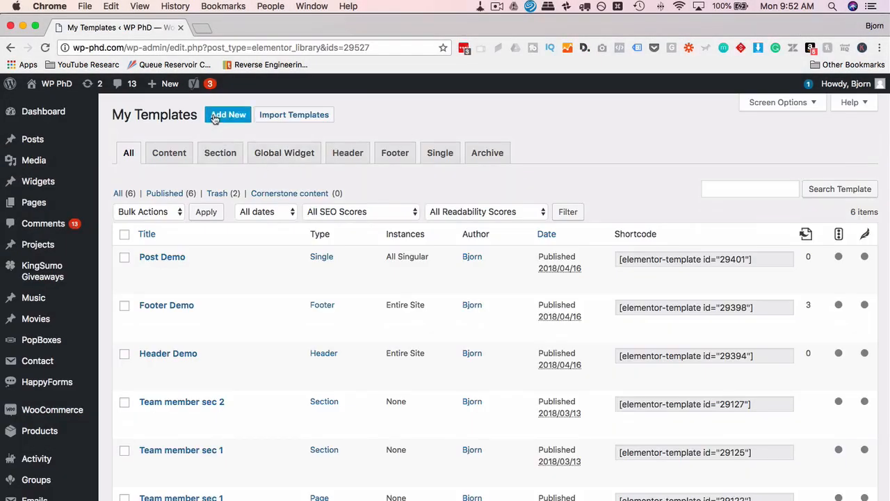
{"action": "left_click", "coordinate": [228, 114]}
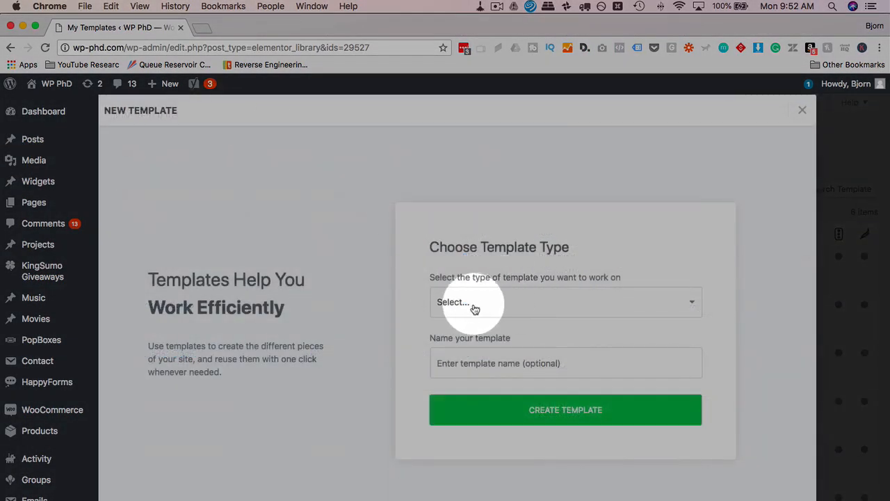
Step: Make it a Single template targeting the 404 Page post type and create it
{"action": "left_click", "coordinate": [565, 300]}
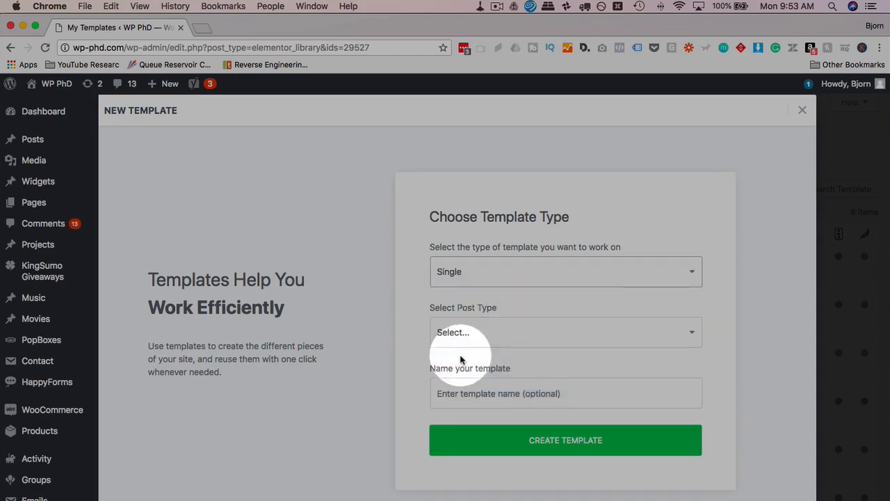
{"action": "left_click", "coordinate": [565, 331]}
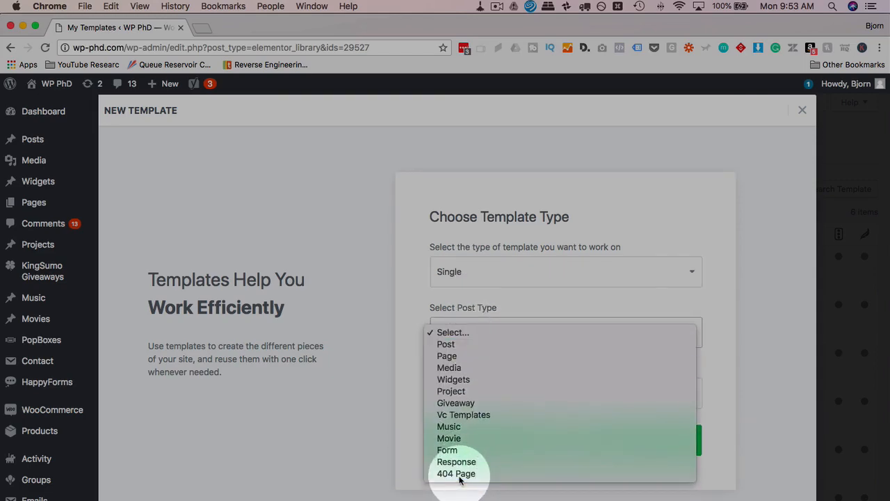
{"action": "left_click", "coordinate": [456, 473]}
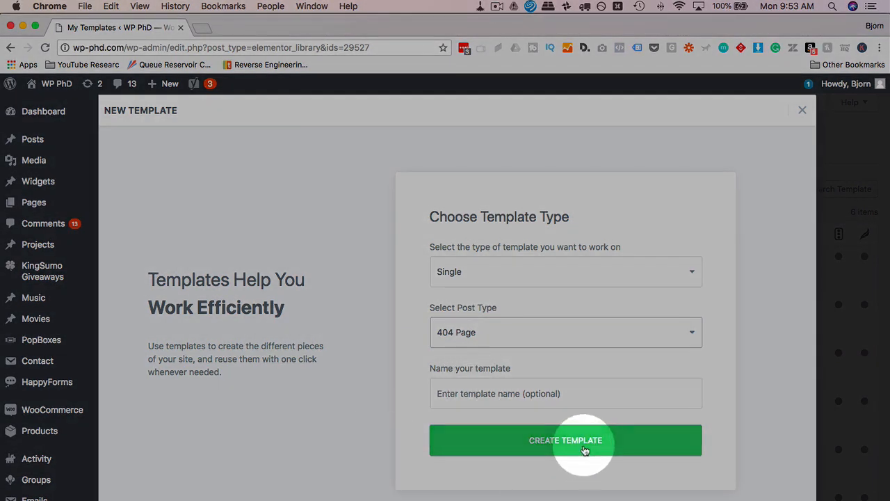
{"action": "left_click", "coordinate": [565, 440]}
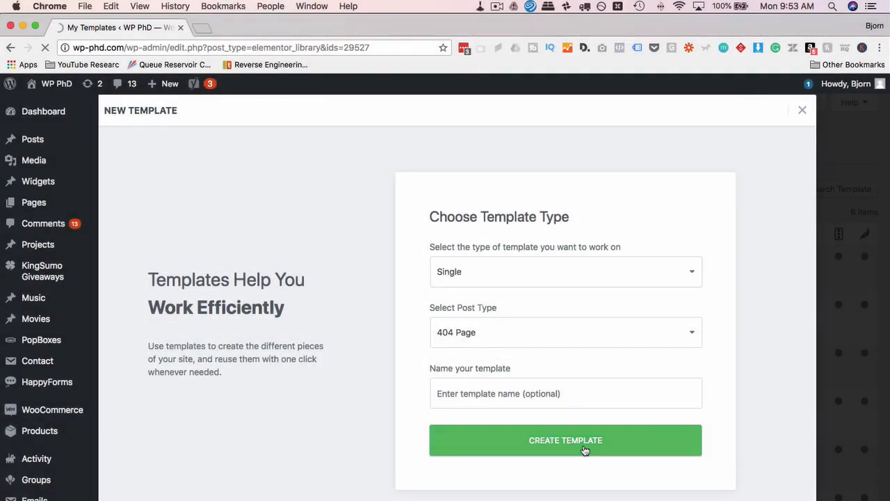
Step: Browse the 404 Page blocks and preview the keyboard-background 'Couldn't Be Found' block
{"action": "left_click", "coordinate": [565, 440]}
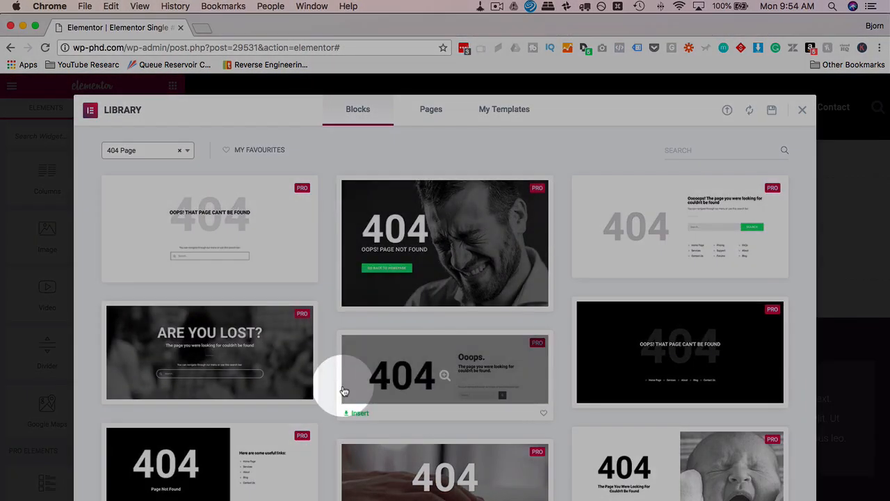
{"action": "scroll", "scroll_direction": "down", "scroll_amount": 3}
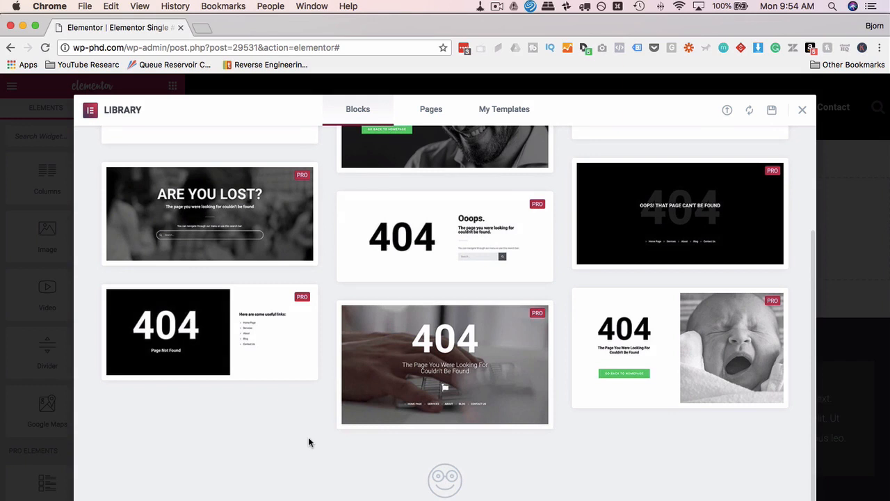
{"action": "scroll", "scroll_direction": "up", "scroll_amount": 3}
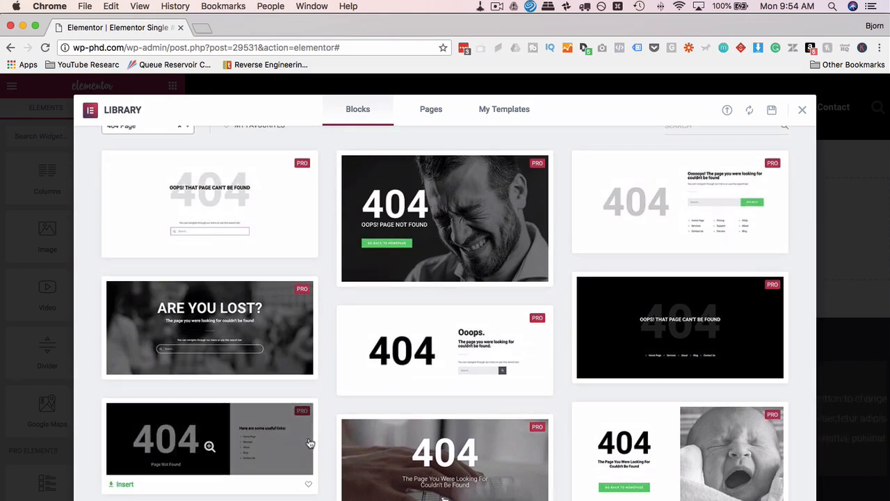
{"action": "scroll", "scroll_direction": "down", "scroll_amount": 3}
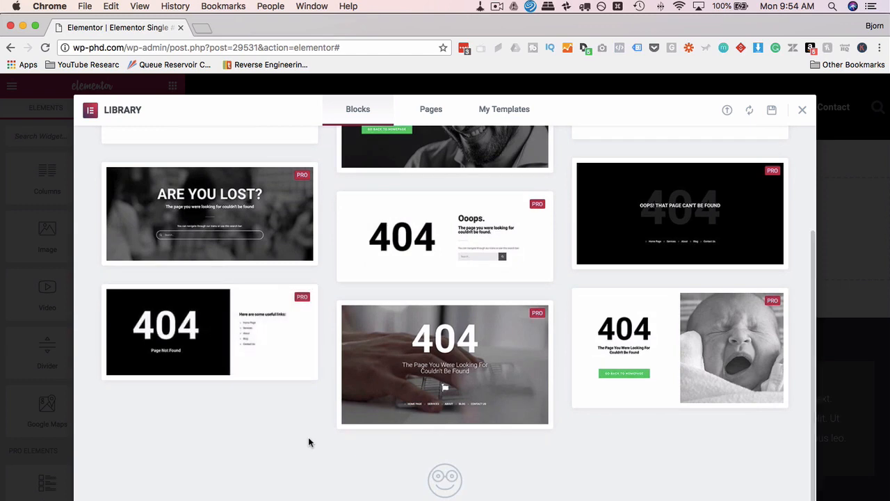
{"action": "mouse_move", "coordinate": [323, 440]}
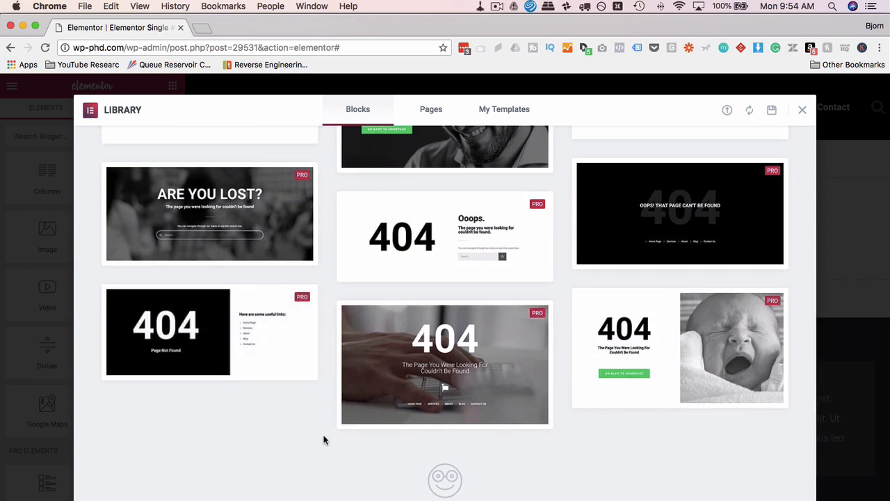
{"action": "scroll", "scroll_direction": "up", "scroll_amount": 3}
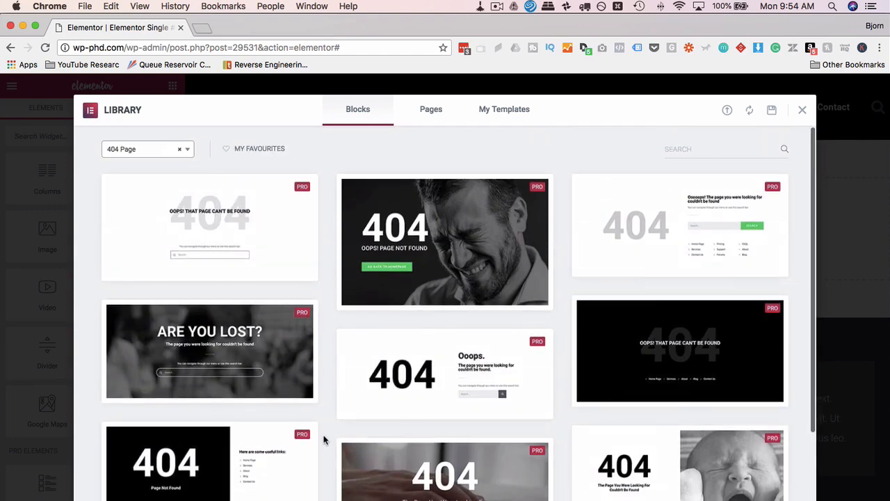
{"action": "scroll", "scroll_direction": "down", "scroll_amount": 3}
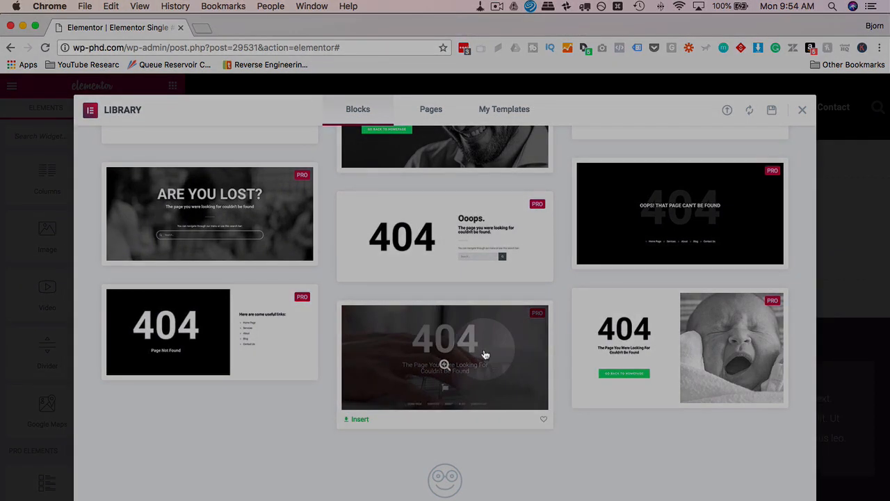
{"action": "left_click", "coordinate": [445, 364]}
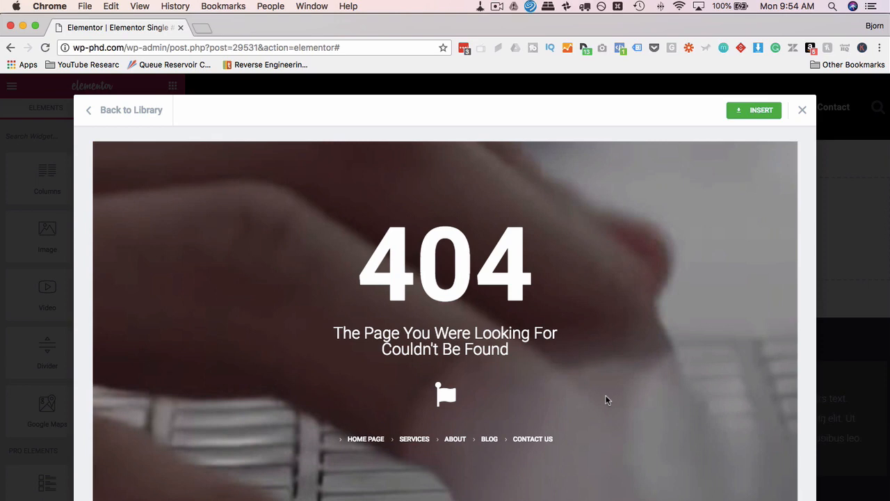
Step: Watch the 404 block's keyboard video preview, then start a new browser tab for the site
{"action": "left_click", "coordinate": [490, 438]}
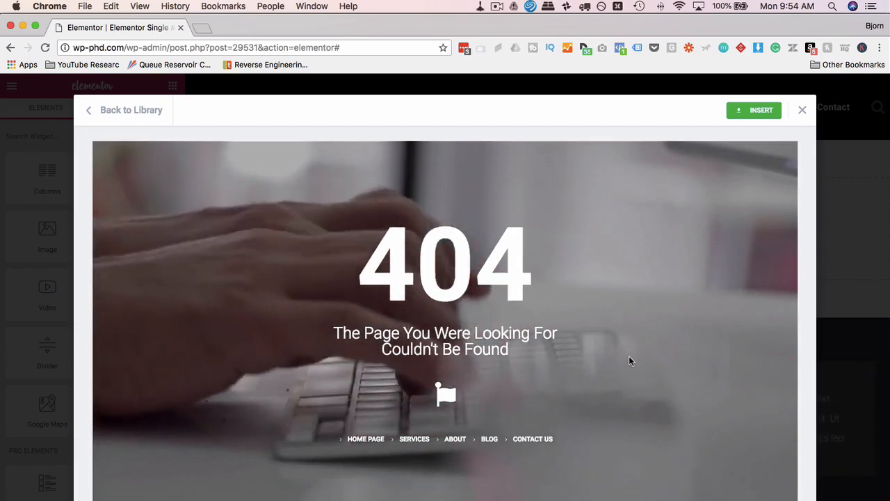
{"action": "mouse_move", "coordinate": [740, 381]}
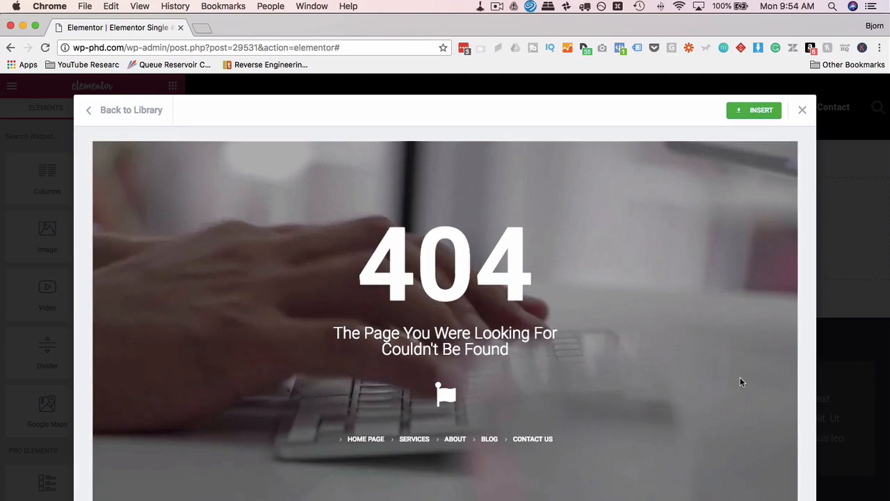
{"action": "left_click", "coordinate": [740, 378]}
{"action": "type", "text": "wp-phd"}
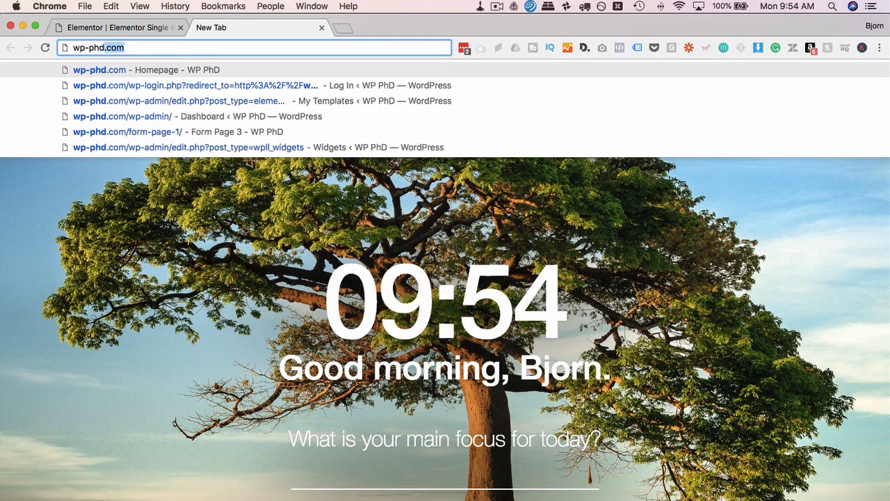
Step: Load the made-up address wp-phd.com/joijwelfk and look over the site's default 'Page not found' page
{"action": "type", "text": "/joijwelfk"}
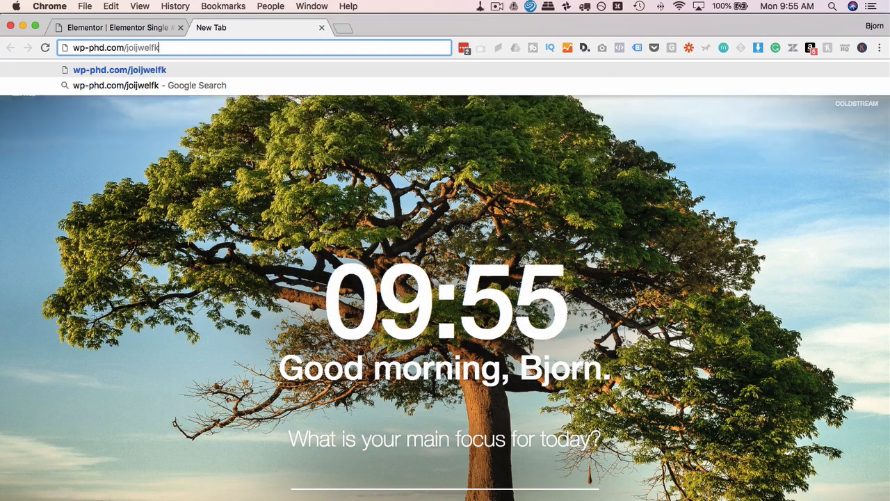
{"action": "key", "text": "Return"}
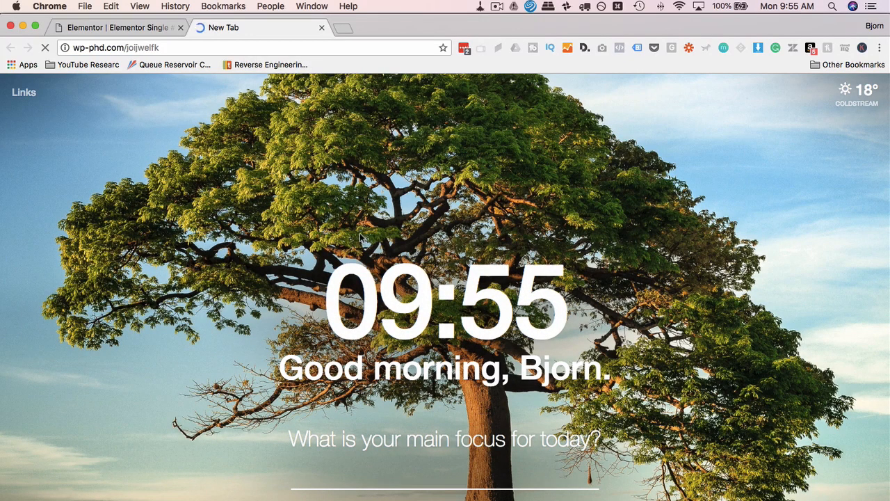
{"action": "mouse_move", "coordinate": [124, 144]}
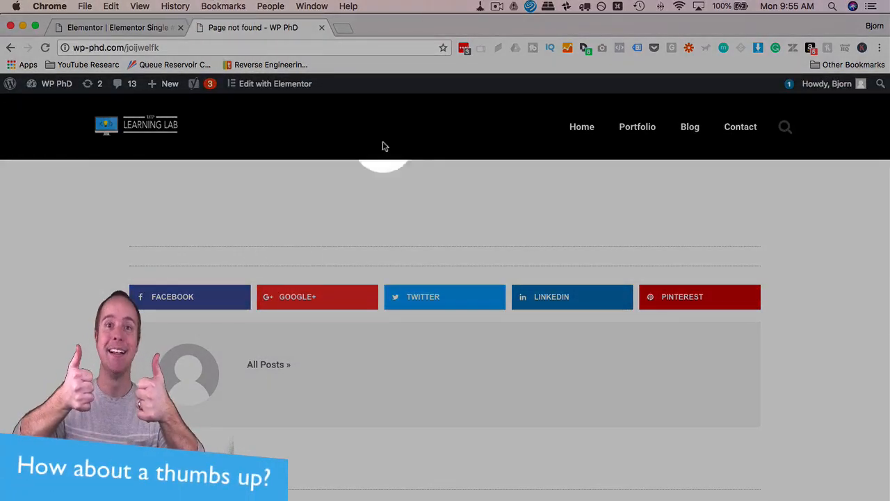
{"action": "scroll", "scroll_direction": "down", "scroll_amount": 3}
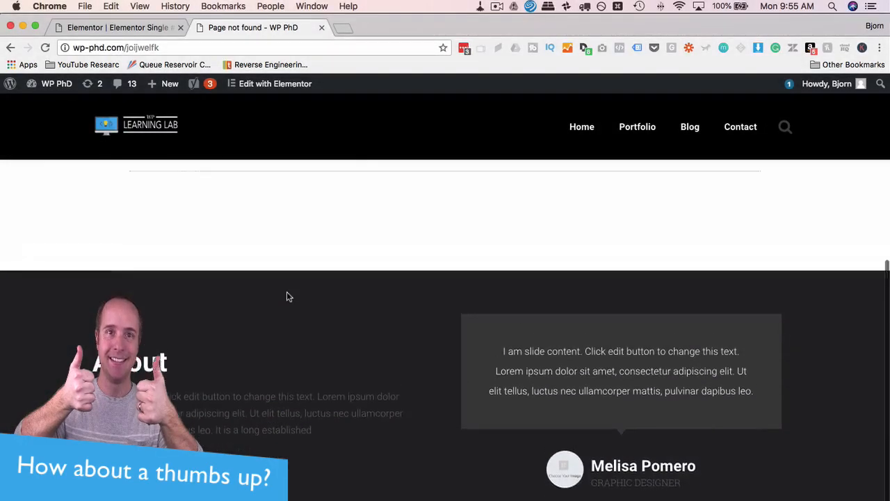
{"action": "scroll", "scroll_direction": "down", "scroll_amount": 3}
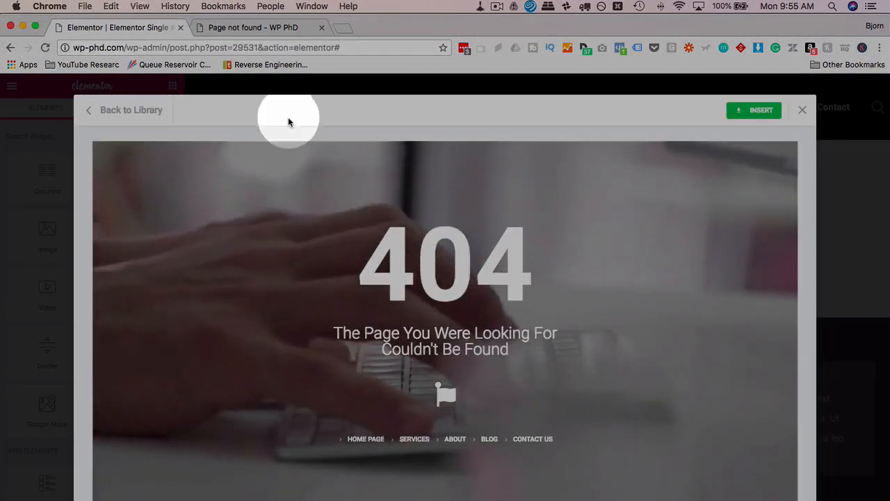
{"action": "mouse_move", "coordinate": [541, 406]}
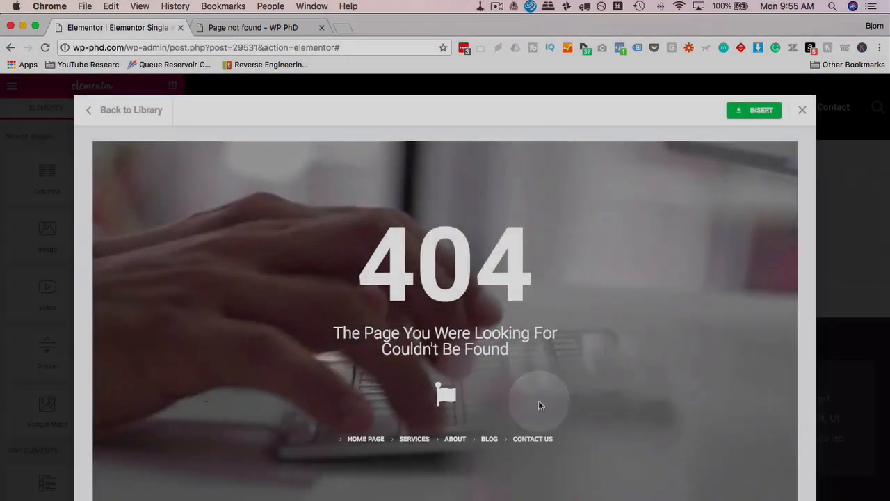
Step: Insert the previewed 404 block into the template and review it on the page
{"action": "left_click", "coordinate": [801, 110]}
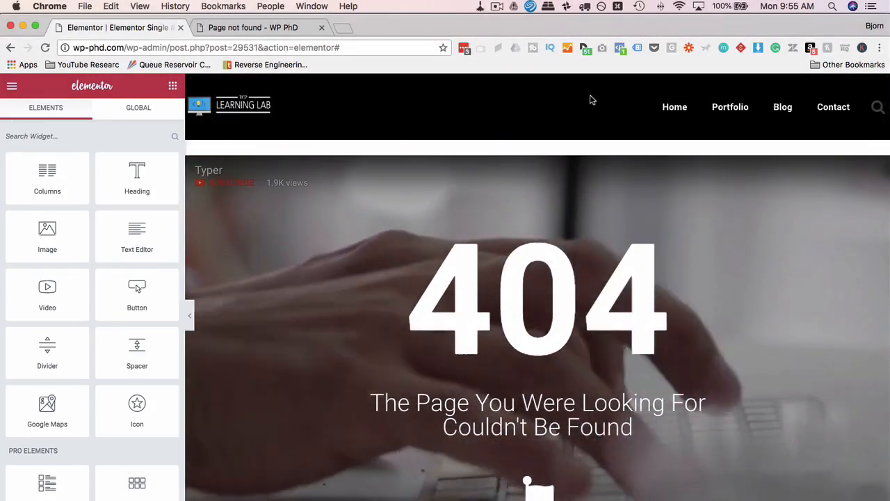
{"action": "scroll", "scroll_direction": "down", "scroll_amount": 3}
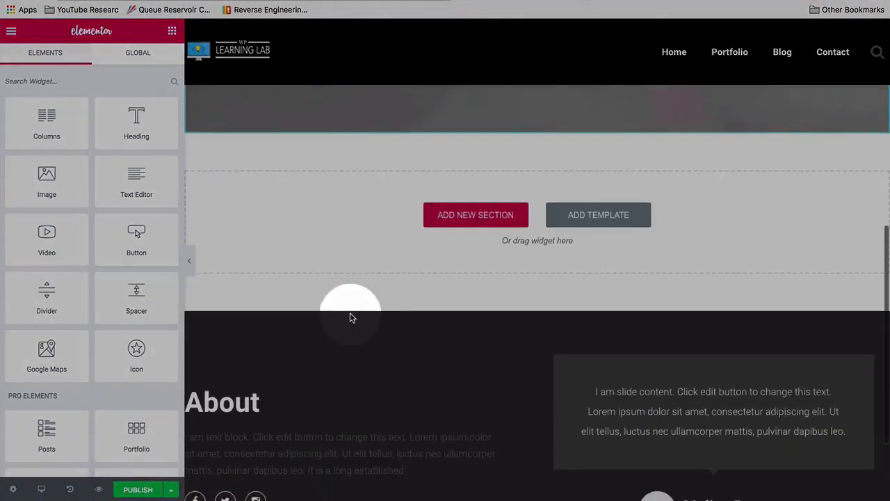
{"action": "scroll", "scroll_direction": "down", "scroll_amount": 3}
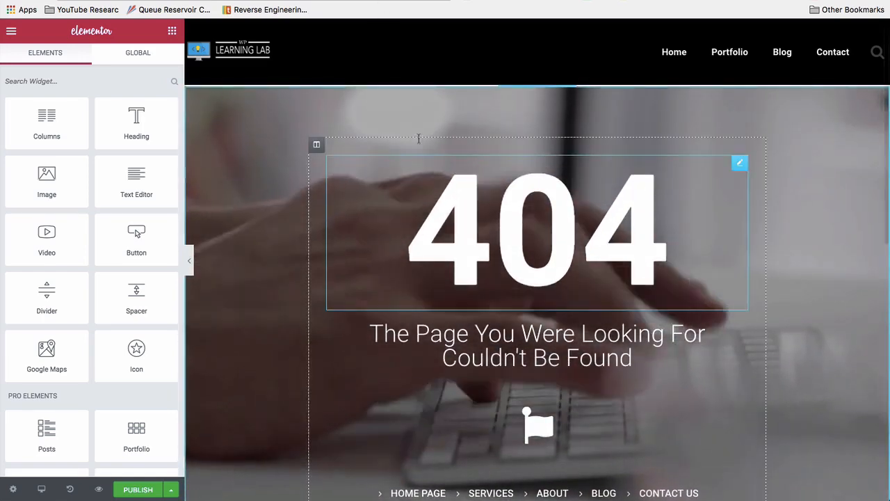
{"action": "scroll", "scroll_direction": "down", "scroll_amount": 3}
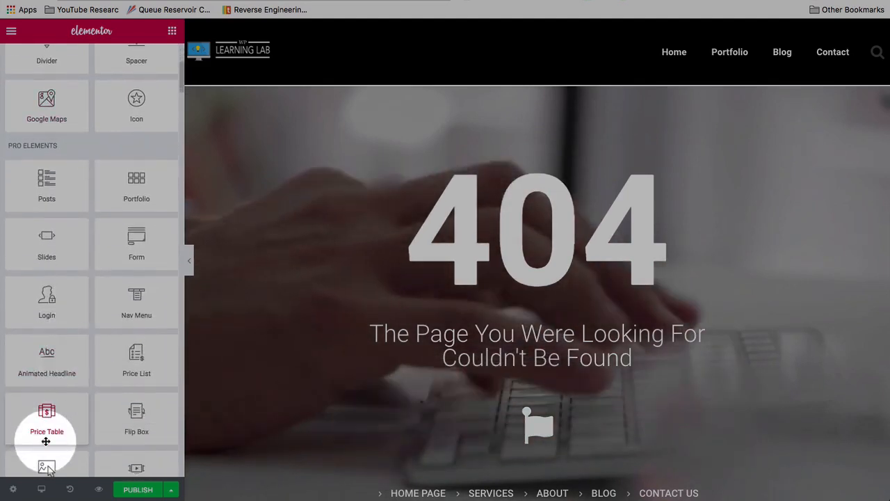
Step: Set the template's page layout to Elementor Canvas in the settings panel
{"action": "left_click", "coordinate": [13, 490]}
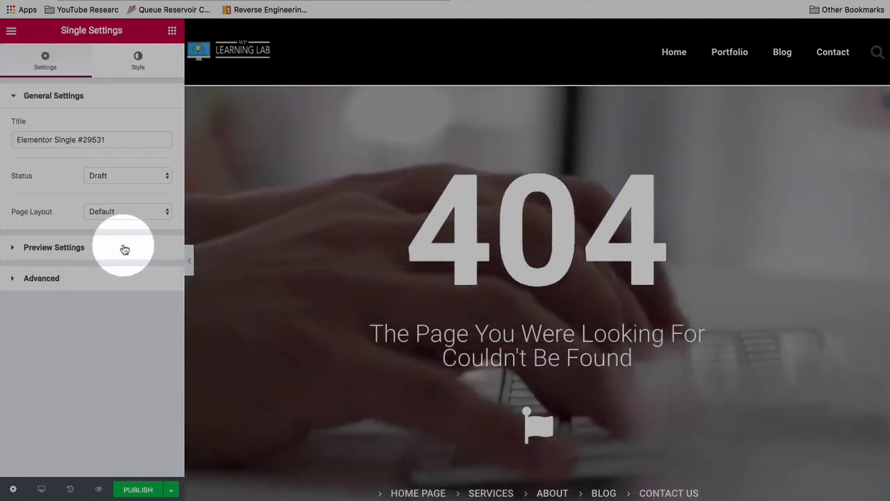
{"action": "left_click", "coordinate": [128, 212]}
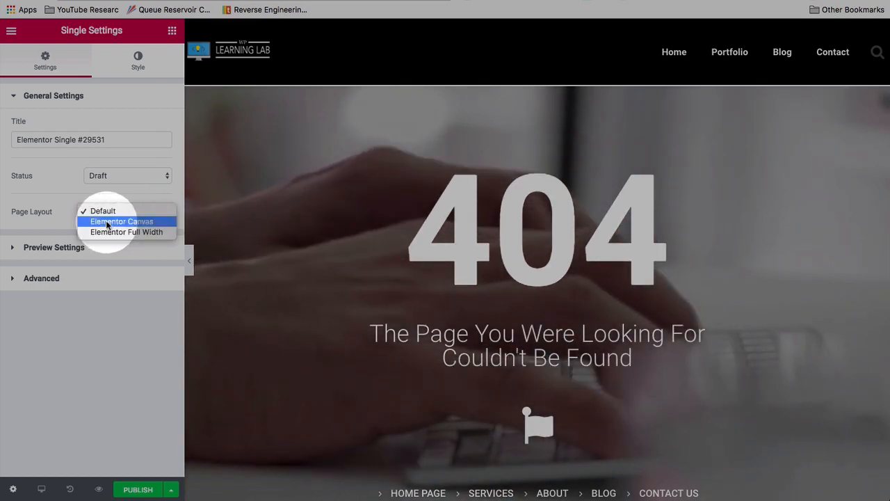
{"action": "left_click", "coordinate": [122, 221]}
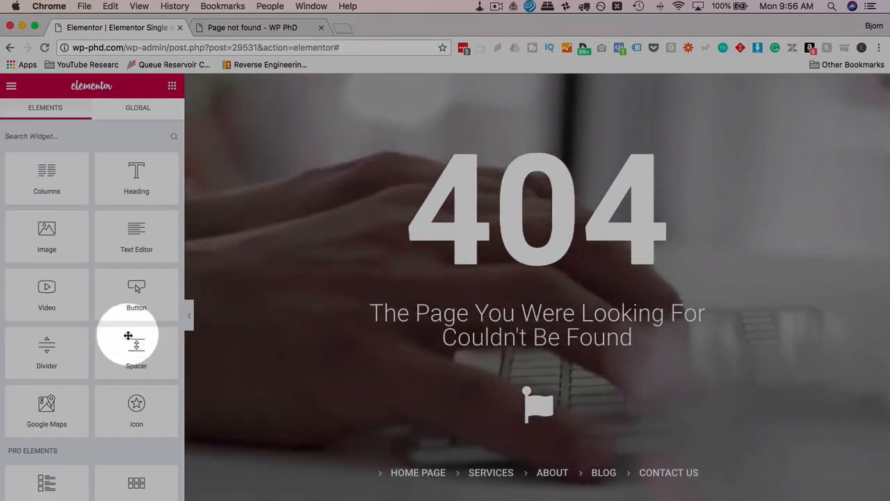
Step: Drag a Recent Posts widget from the WordPress section to below the apology text
{"action": "scroll", "scroll_direction": "down", "scroll_amount": 3}
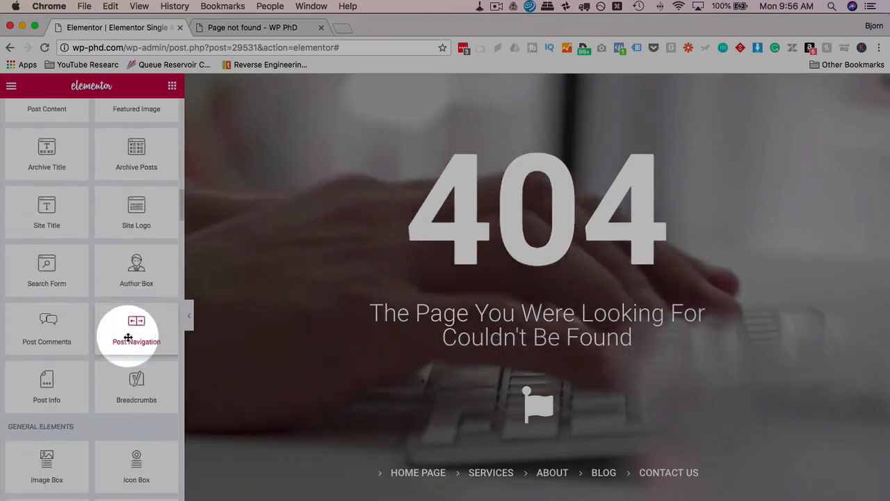
{"action": "scroll", "scroll_direction": "down", "scroll_amount": 3}
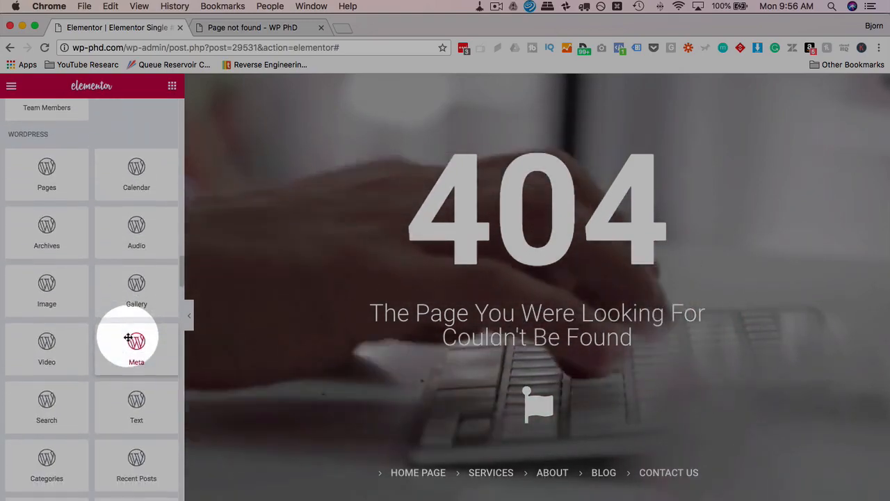
{"action": "scroll", "scroll_direction": "down", "scroll_amount": 3}
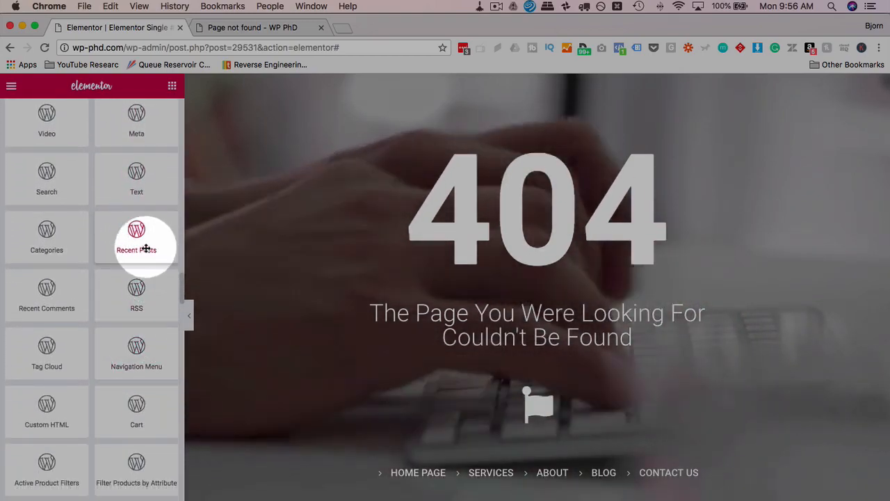
{"action": "left_click_drag", "start_coordinate": [136, 240], "coordinate": [531, 373]}
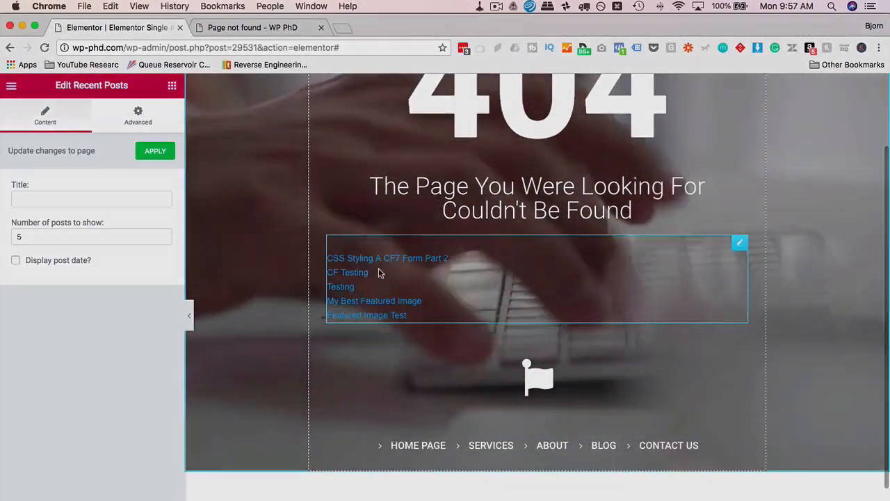
{"action": "scroll", "scroll_direction": "down", "scroll_amount": 3}
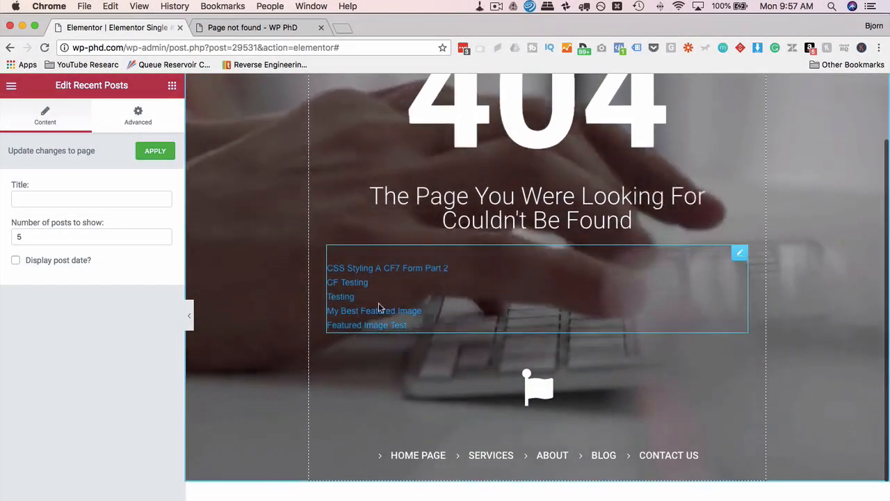
{"action": "scroll", "scroll_direction": "down", "scroll_amount": 3}
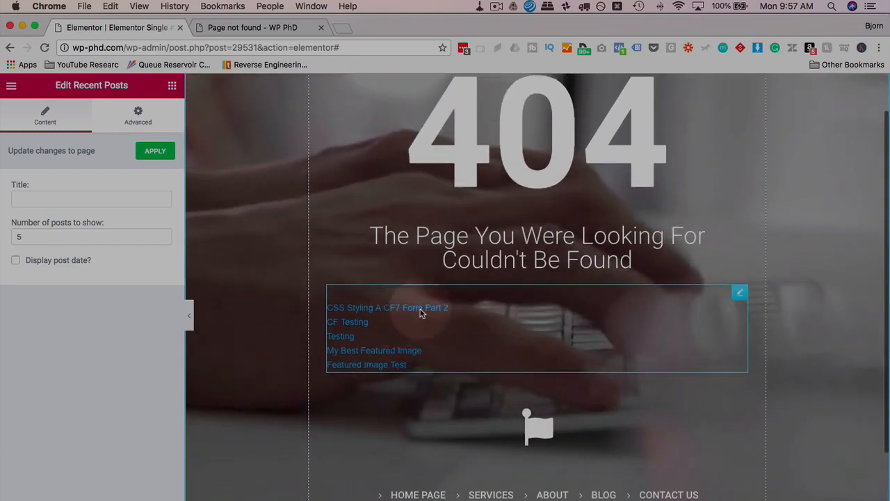
{"action": "mouse_move", "coordinate": [291, 284]}
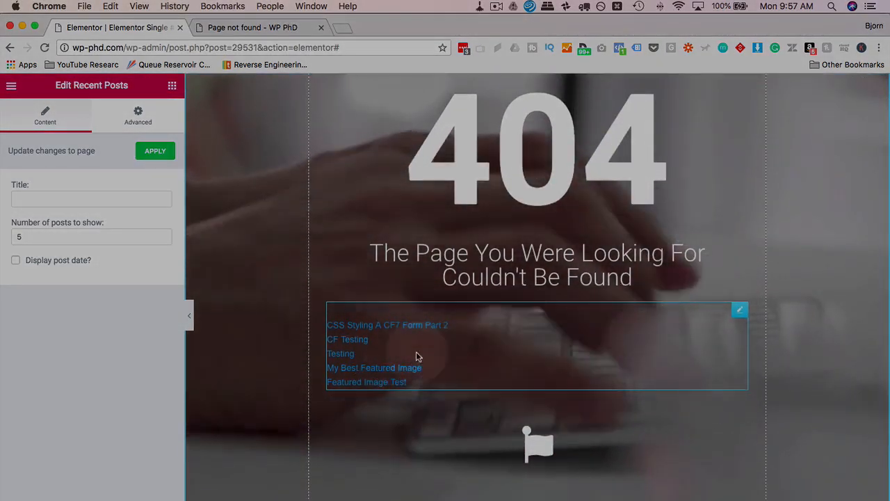
{"action": "left_click", "coordinate": [172, 85]}
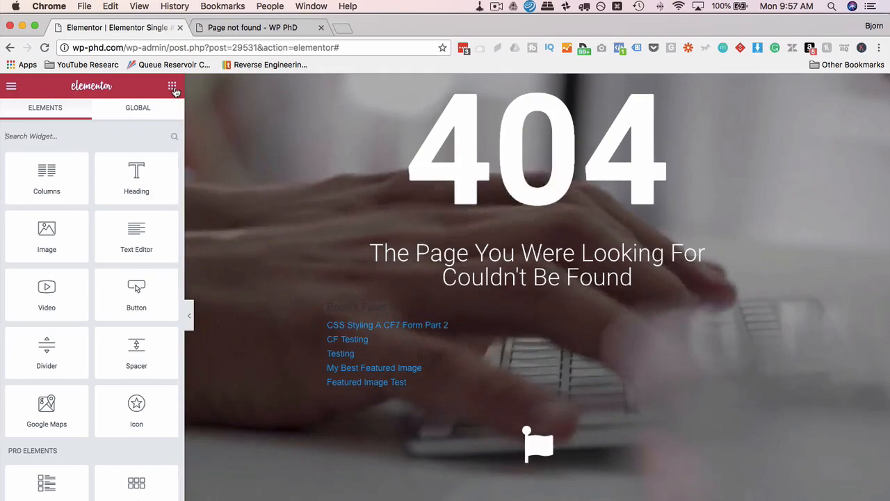
Step: Drag a Posts Carousel widget under the 404 message, above the Recent Posts list
{"action": "scroll", "scroll_direction": "down", "scroll_amount": 3}
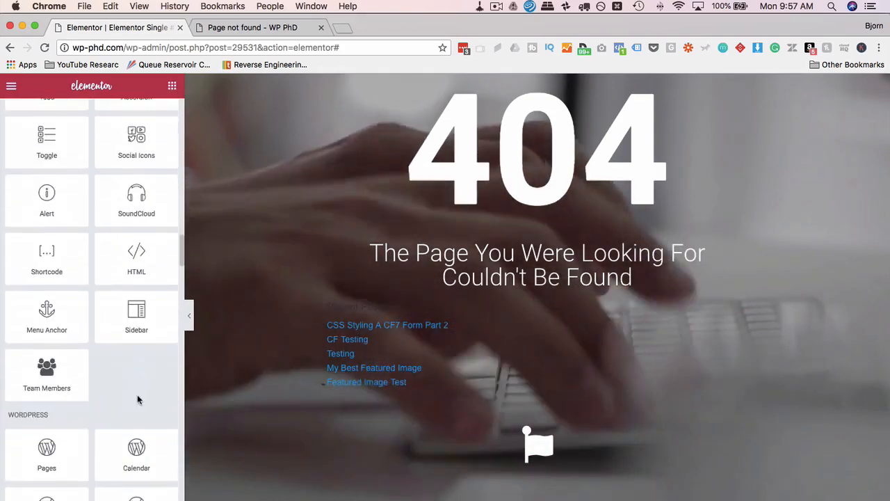
{"action": "scroll", "scroll_direction": "down", "scroll_amount": 3}
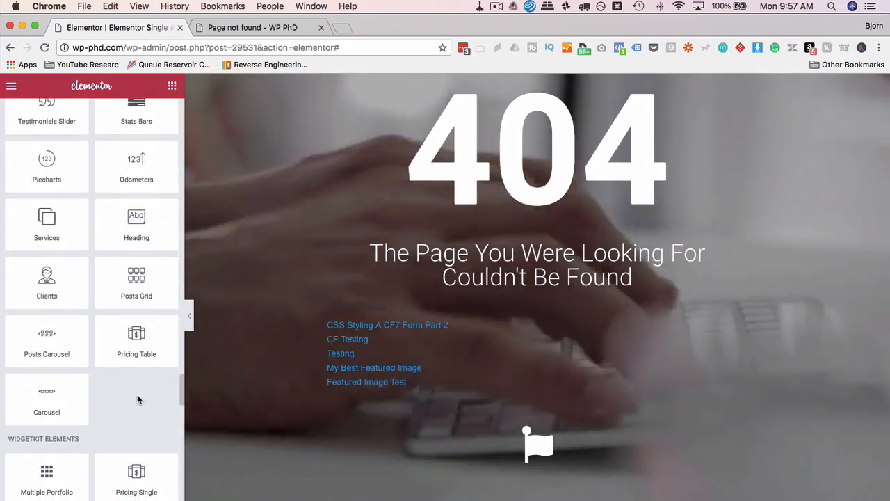
{"action": "left_click_drag", "start_coordinate": [48, 341], "coordinate": [445, 313]}
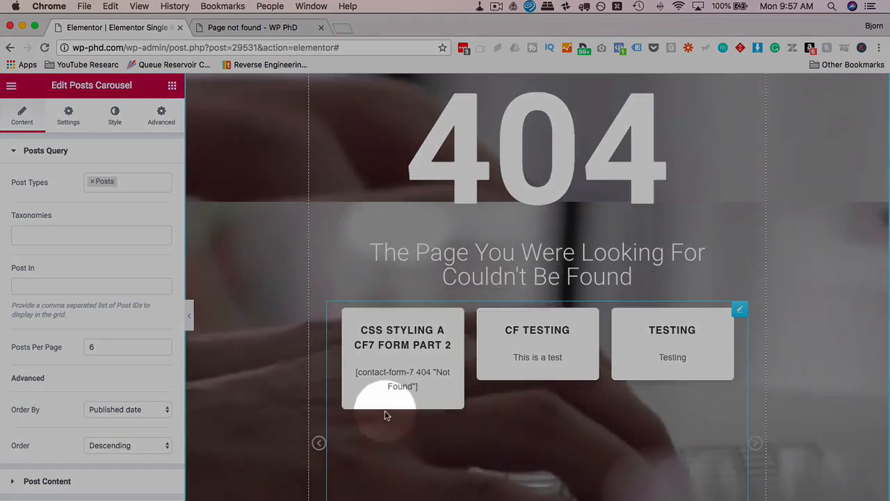
{"action": "scroll", "scroll_direction": "down", "scroll_amount": 3}
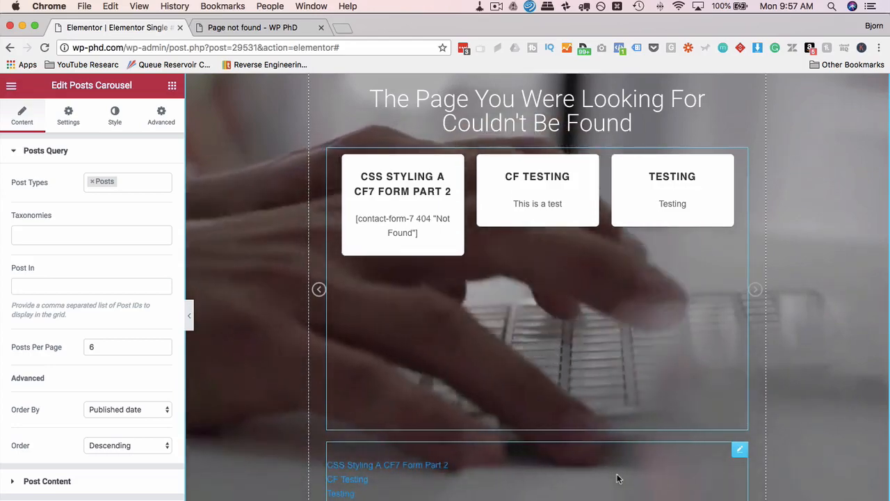
{"action": "scroll", "scroll_direction": "down", "scroll_amount": 3}
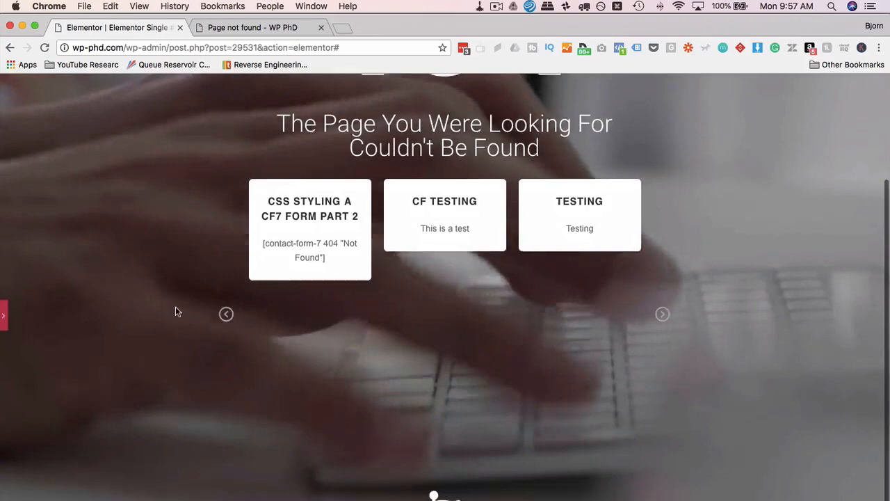
Step: Enable featured images on the Posts Carousel cards and check the sliding preview
{"action": "scroll", "scroll_direction": "up", "scroll_amount": 3}
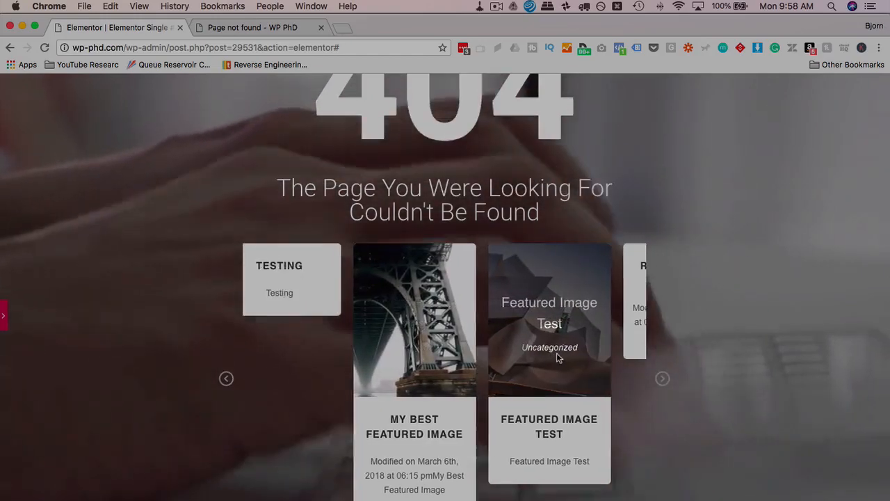
{"action": "left_click", "coordinate": [662, 379]}
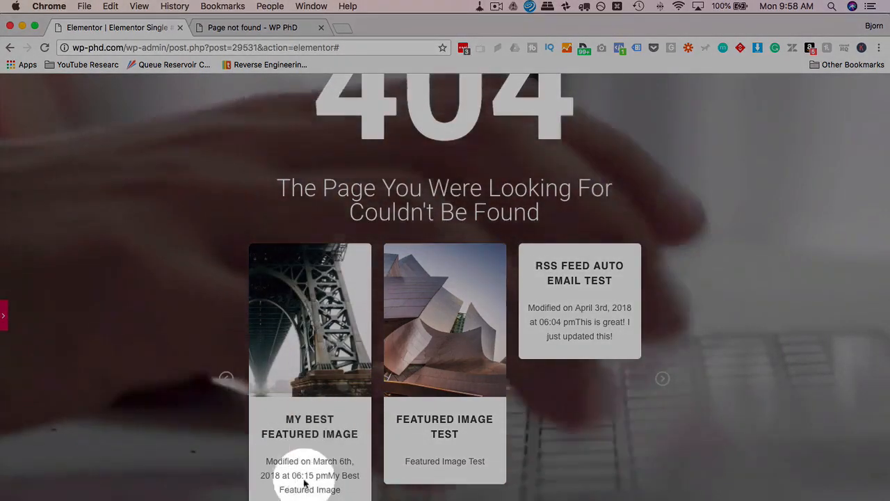
{"action": "scroll", "scroll_direction": "up", "scroll_amount": 3}
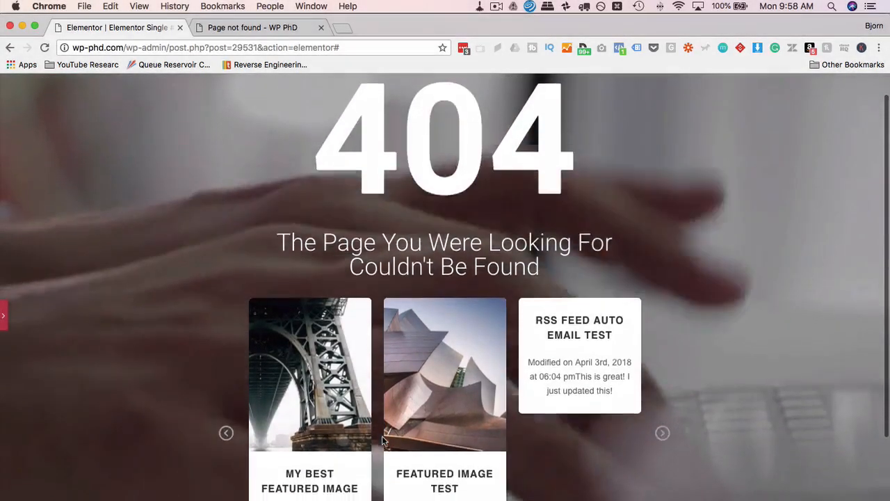
{"action": "scroll", "scroll_direction": "down", "scroll_amount": 3}
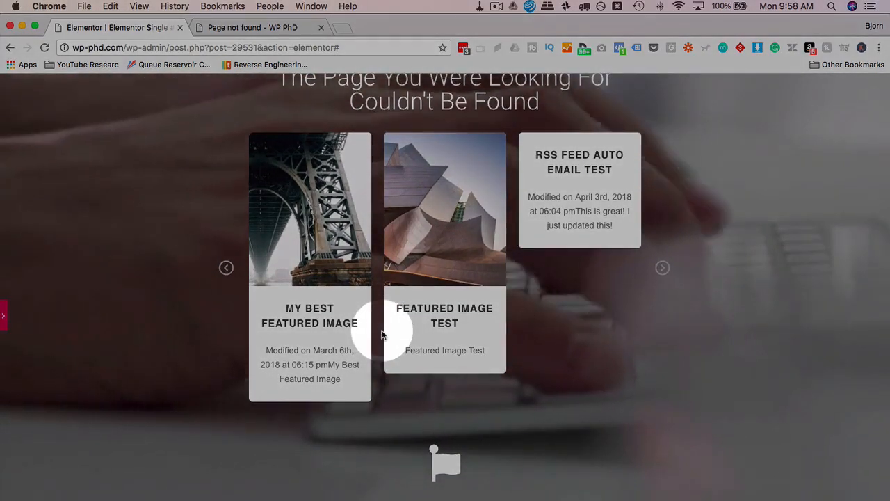
{"action": "scroll", "scroll_direction": "up", "scroll_amount": 3}
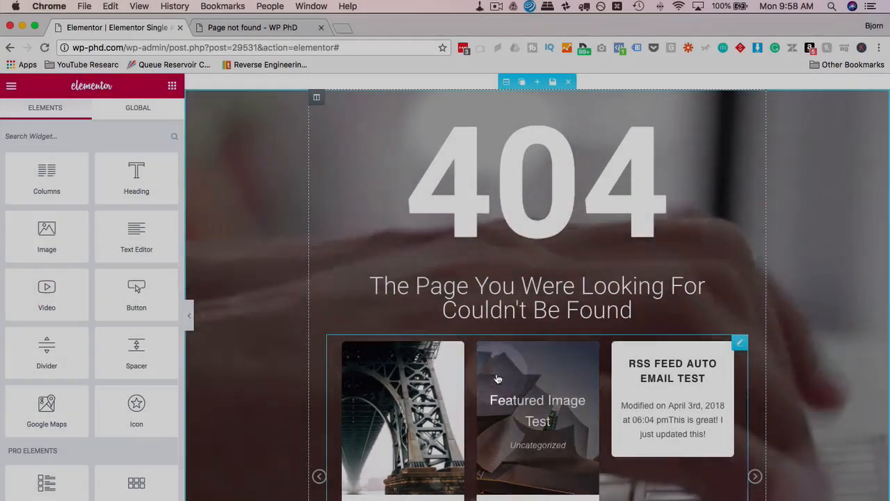
Step: Replace the subheading title with 'Sorry, we can't find the page you are looking for, maybe the ones below are just as great!'
{"action": "left_click", "coordinate": [537, 298]}
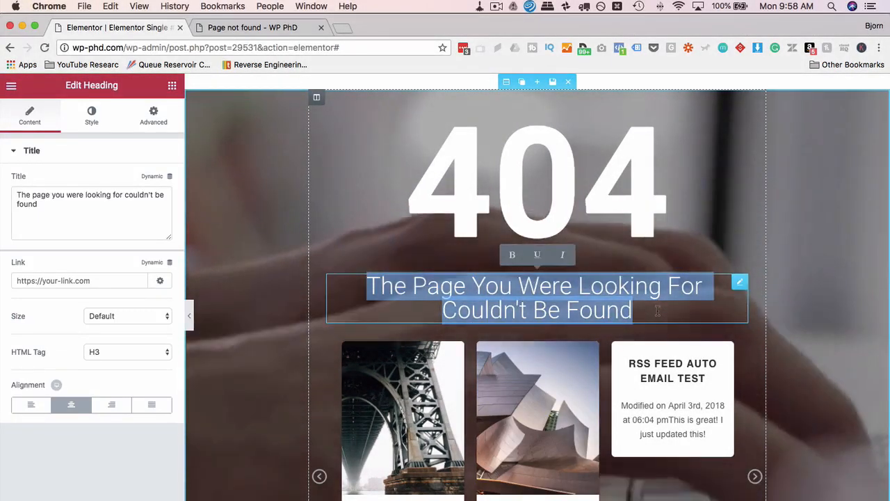
{"action": "type", "text": "Sorry, We Can't C"}
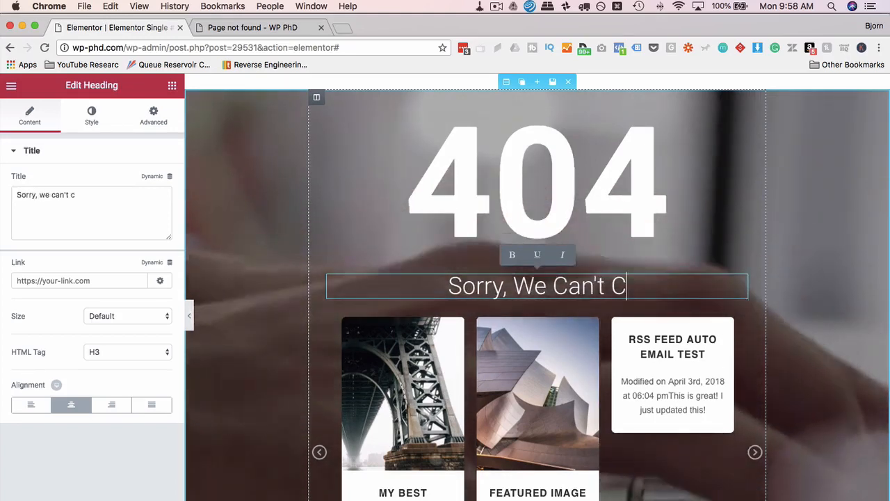
{"action": "type", "text": "find the page you'"}
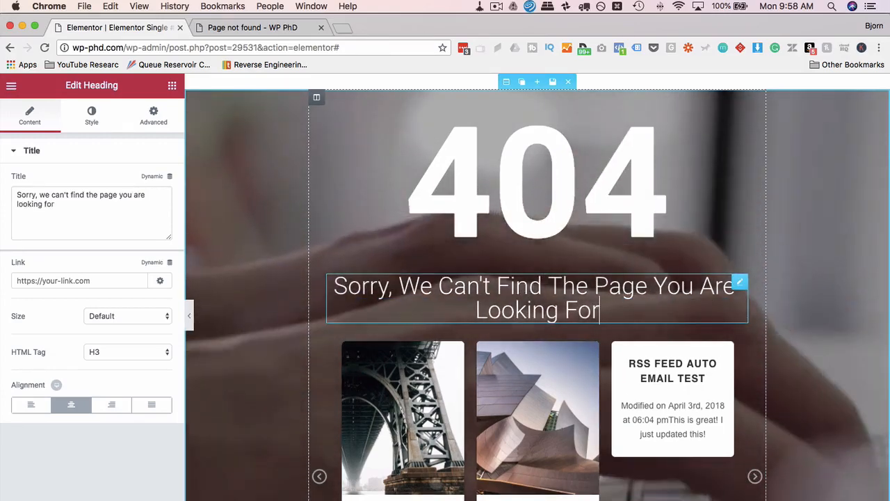
{"action": "type", "text": ", maybe the"}
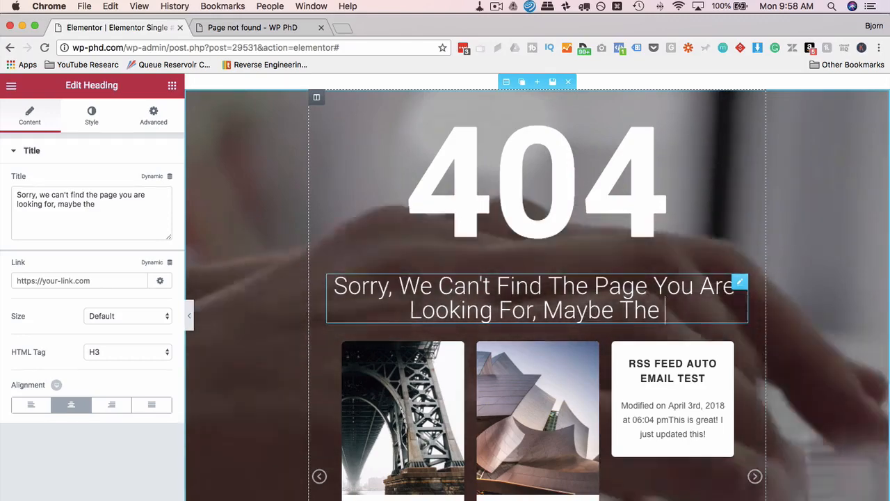
{"action": "type", "text": "ones below a"}
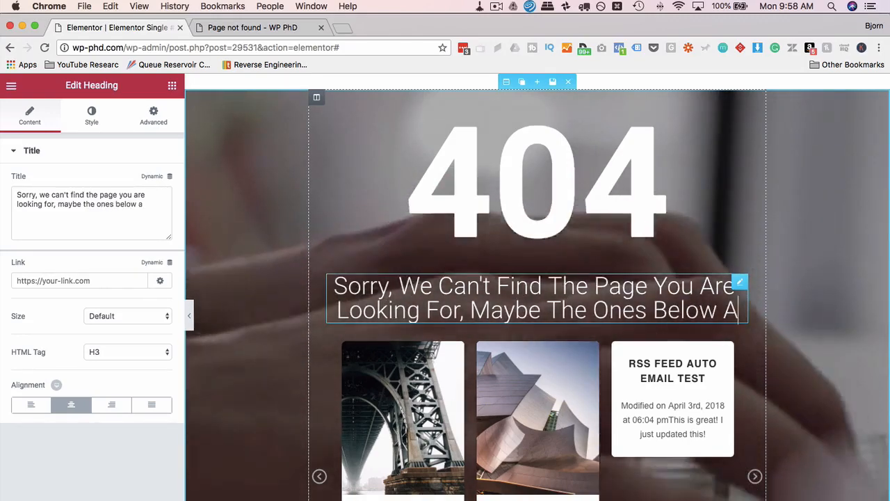
{"action": "type", "text": "re just as great"}
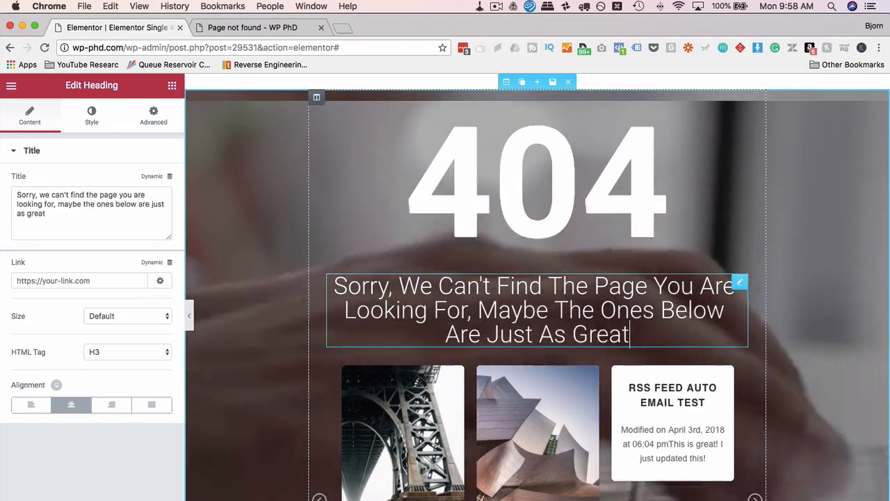
{"action": "scroll", "scroll_direction": "down", "scroll_amount": 3}
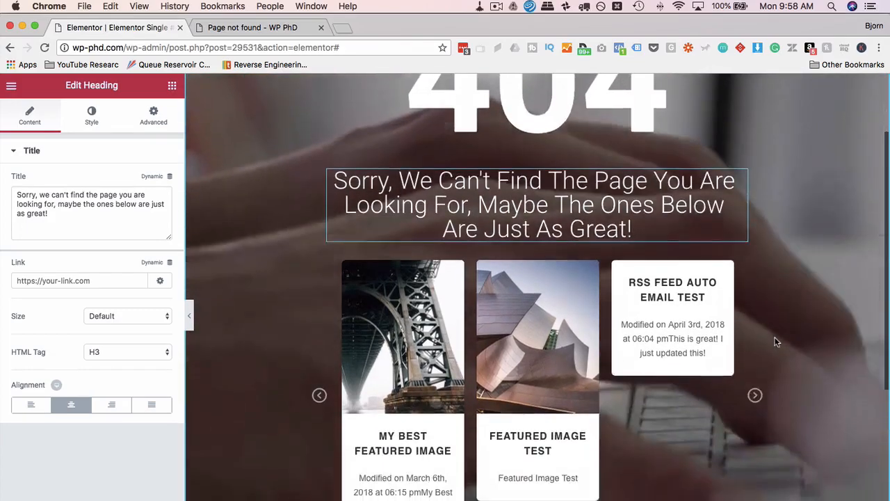
{"action": "scroll", "scroll_direction": "down", "scroll_amount": 3}
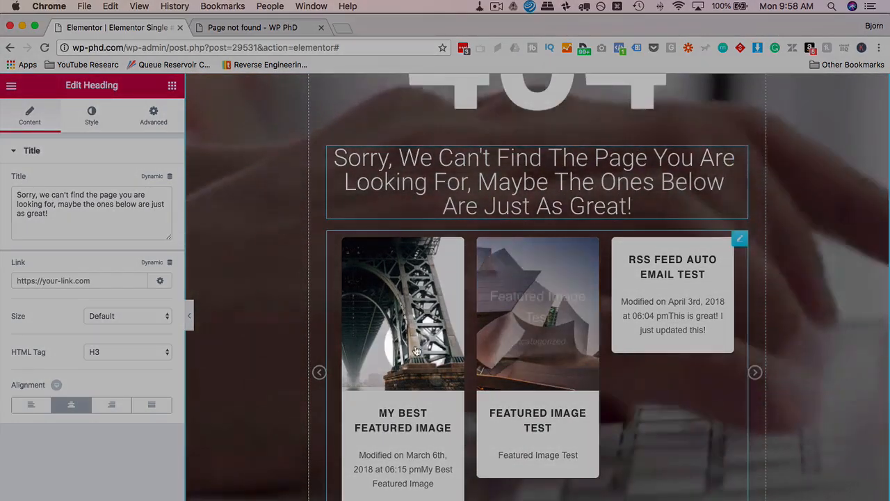
{"action": "mouse_move", "coordinate": [541, 364]}
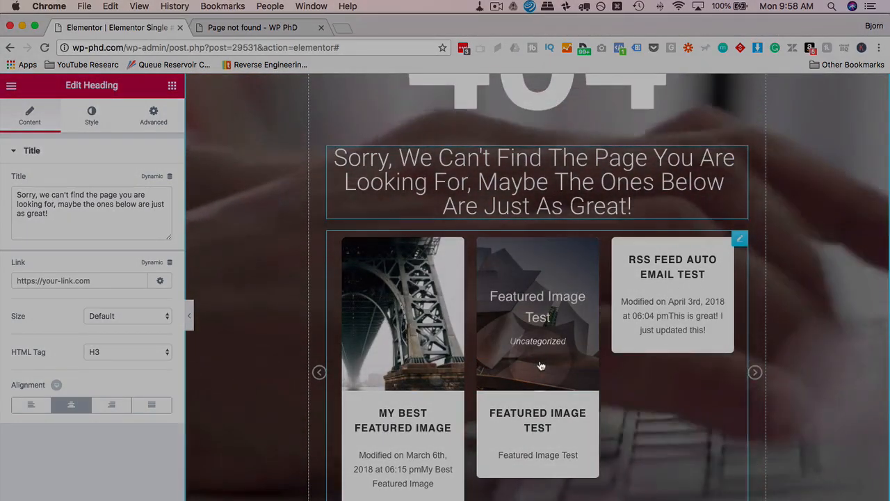
{"action": "scroll", "scroll_direction": "down", "scroll_amount": 3}
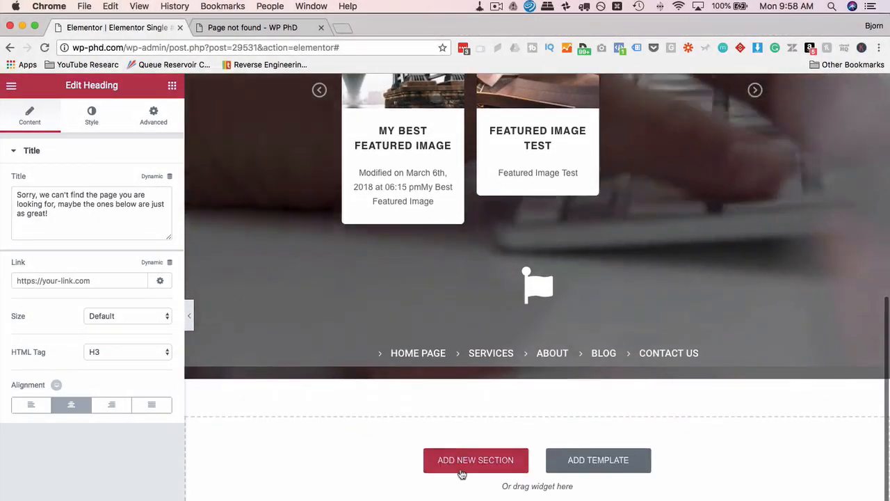
Step: Publish the template with the Include > 404 Page display condition and go to the live site
{"action": "scroll", "scroll_direction": "up", "scroll_amount": 3}
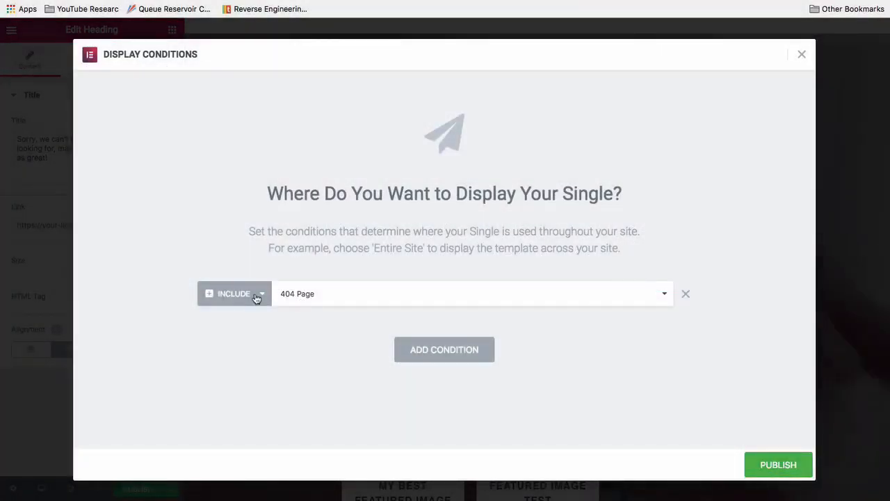
{"action": "mouse_move", "coordinate": [395, 291]}
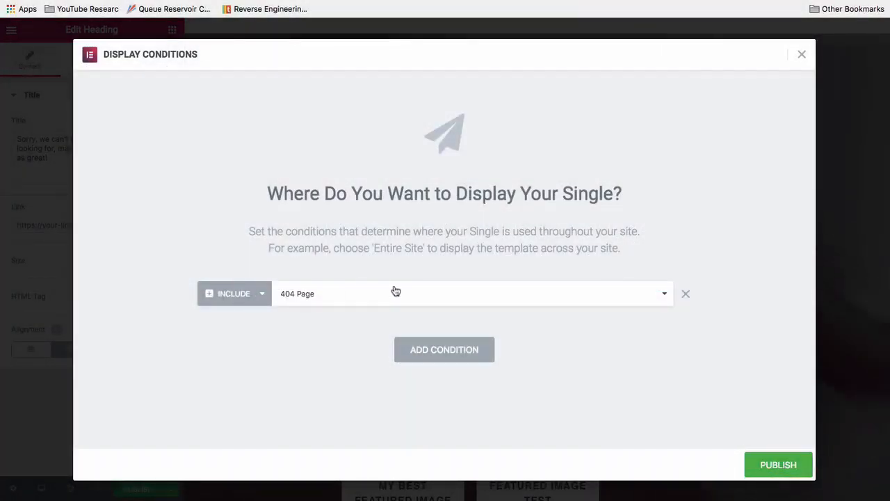
{"action": "mouse_move", "coordinate": [388, 314]}
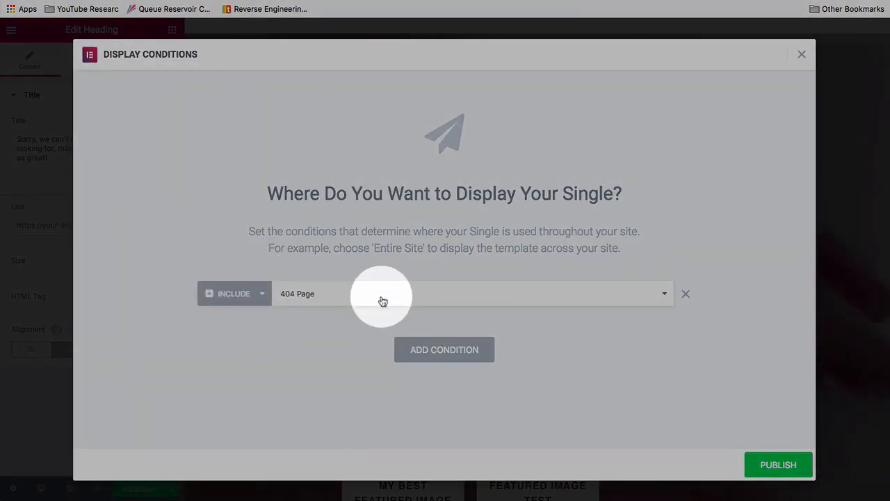
{"action": "left_click", "coordinate": [778, 465]}
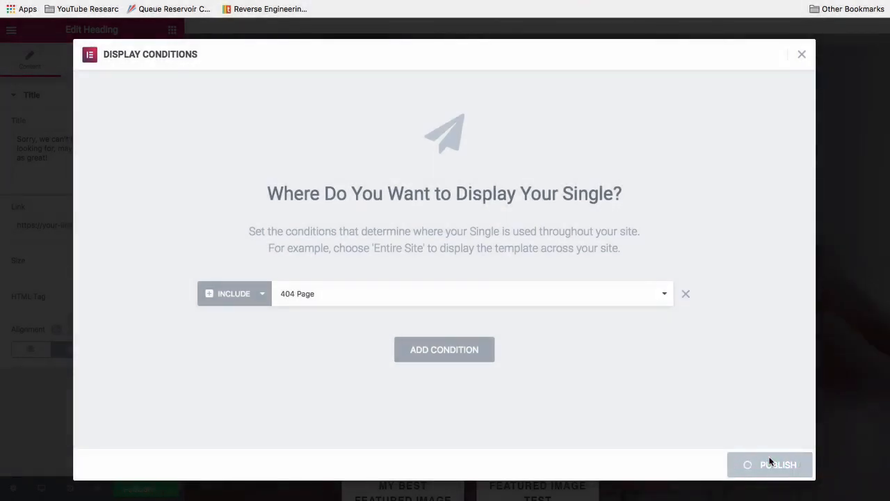
{"action": "left_click", "coordinate": [777, 465]}
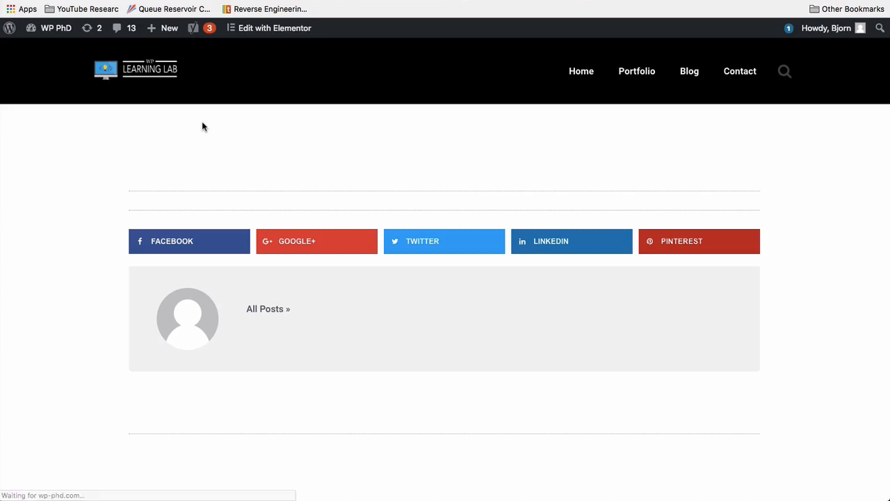
{"action": "mouse_move", "coordinate": [90, 241]}
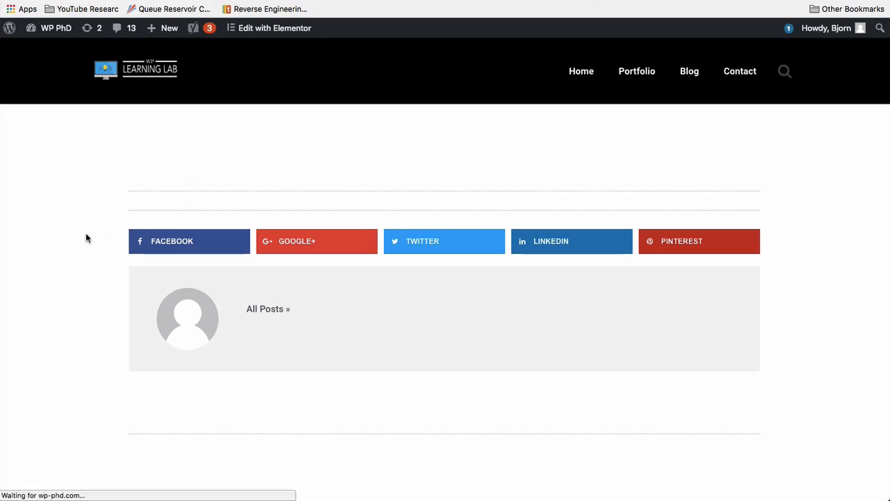
{"action": "mouse_move", "coordinate": [67, 174]}
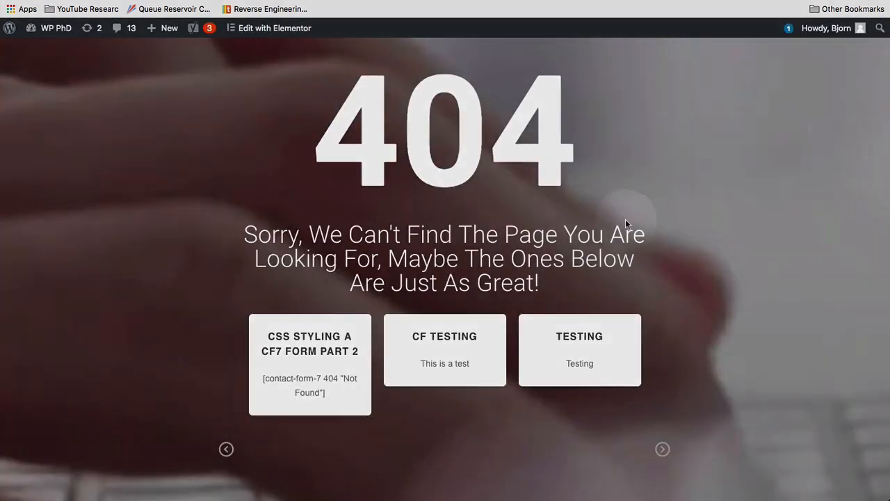
Step: Scroll through the live 404 page to review the video background, heading, apology text and posts carousel
{"action": "scroll", "scroll_direction": "down", "scroll_amount": 3}
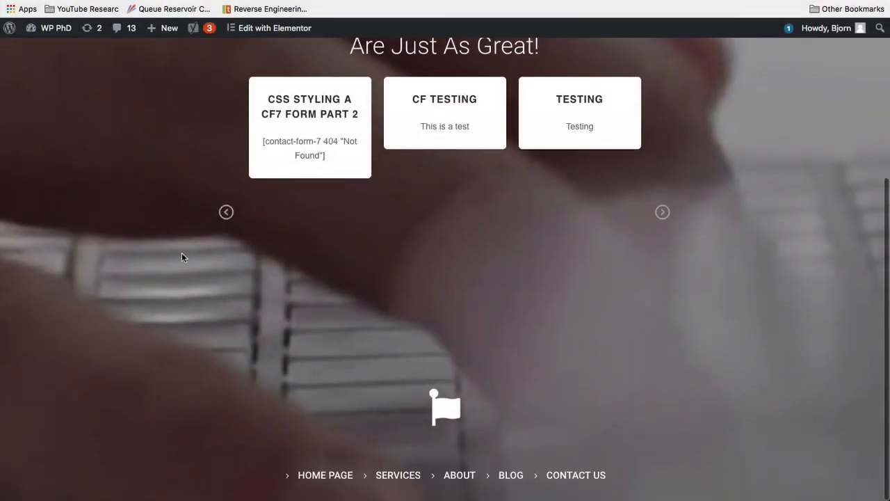
{"action": "scroll", "scroll_direction": "up", "scroll_amount": 3}
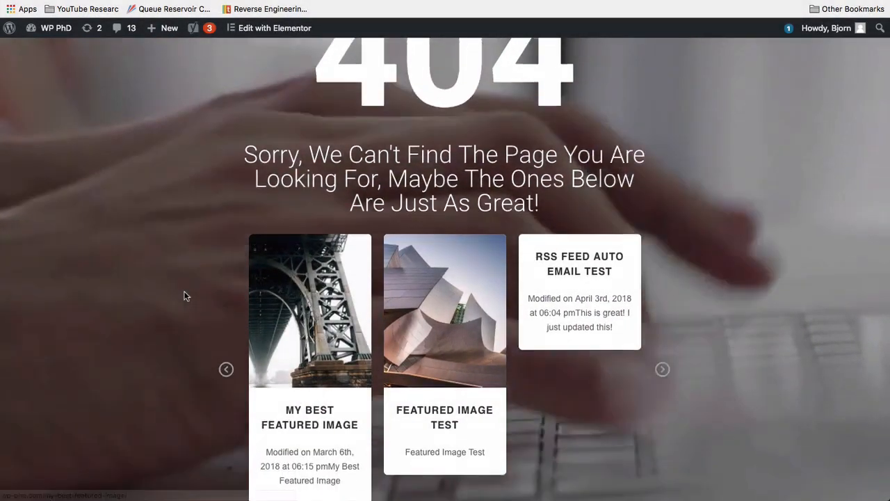
{"action": "scroll", "scroll_direction": "up", "scroll_amount": 3}
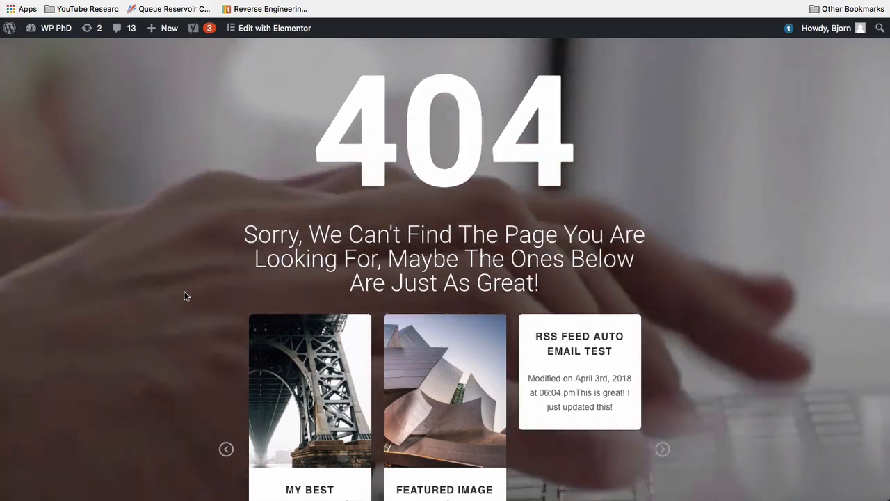
{"action": "scroll", "scroll_direction": "down", "scroll_amount": 3}
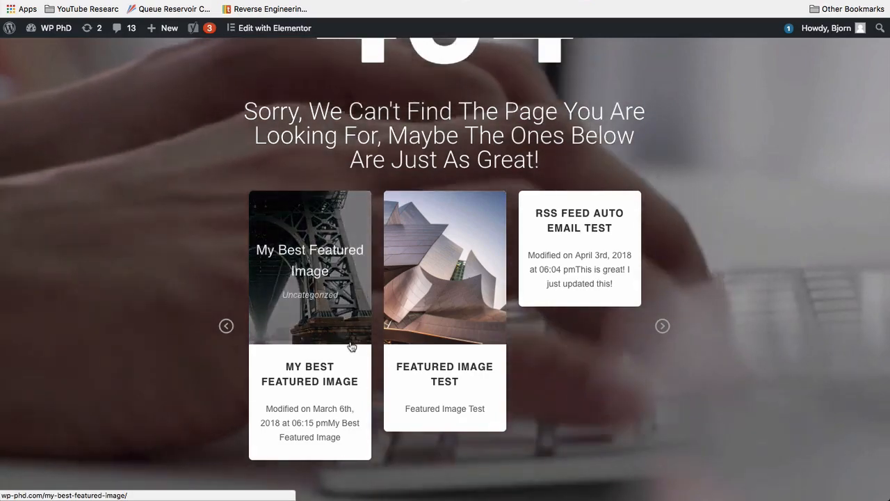
{"action": "mouse_move", "coordinate": [587, 292]}
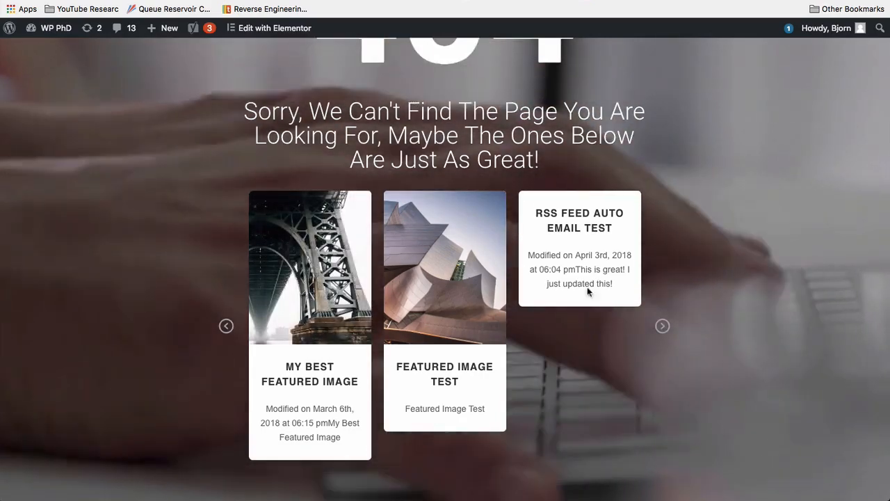